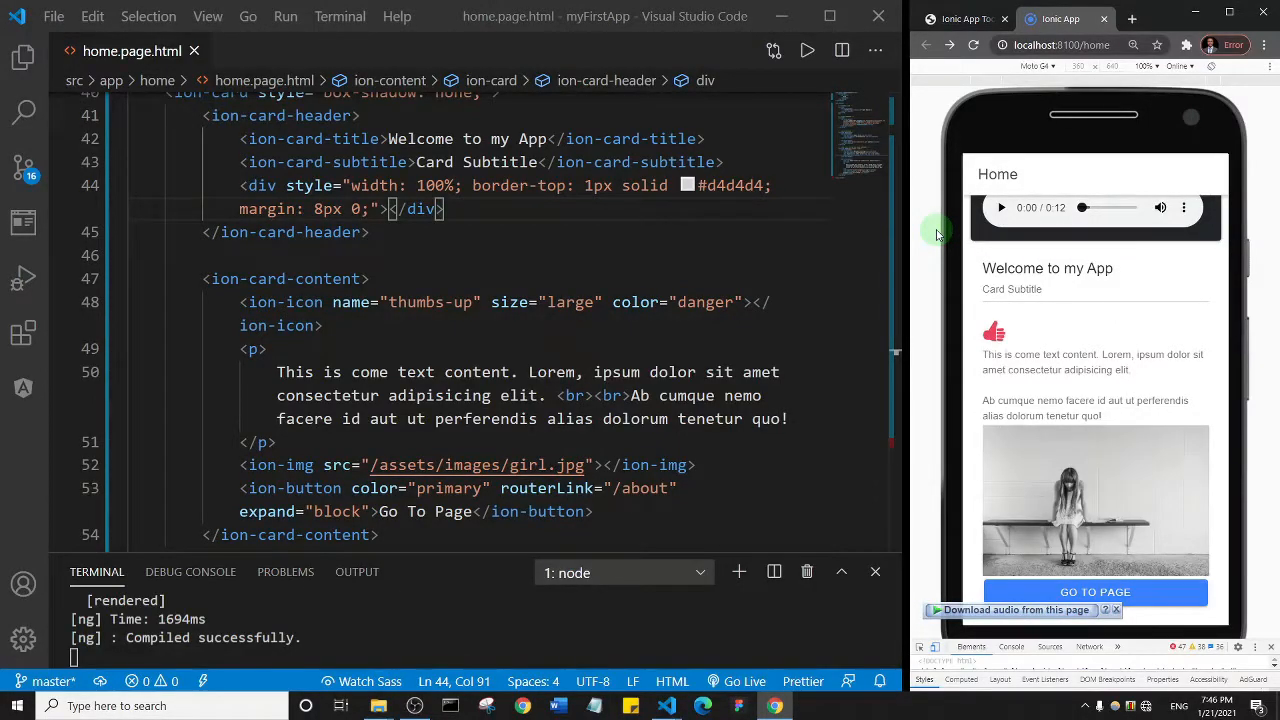
mouse_move(1220, 16)
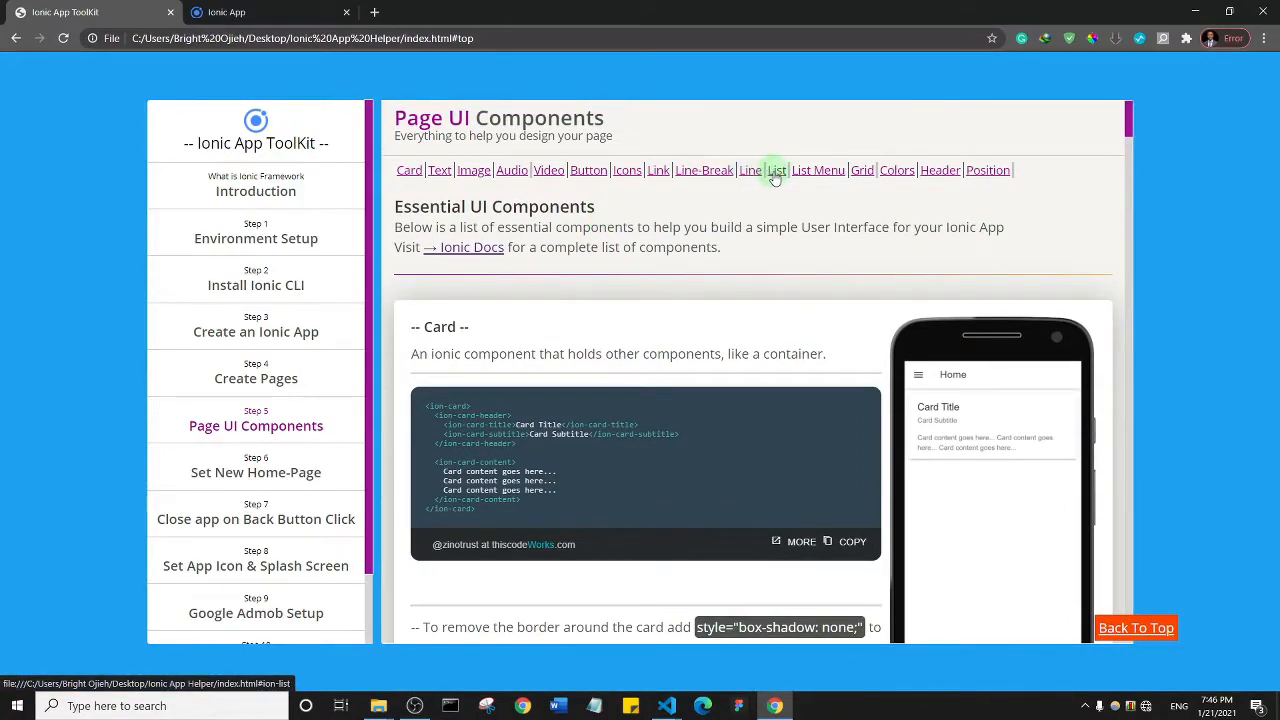
- Jump to the List component section to review its sample markup
click(772, 169)
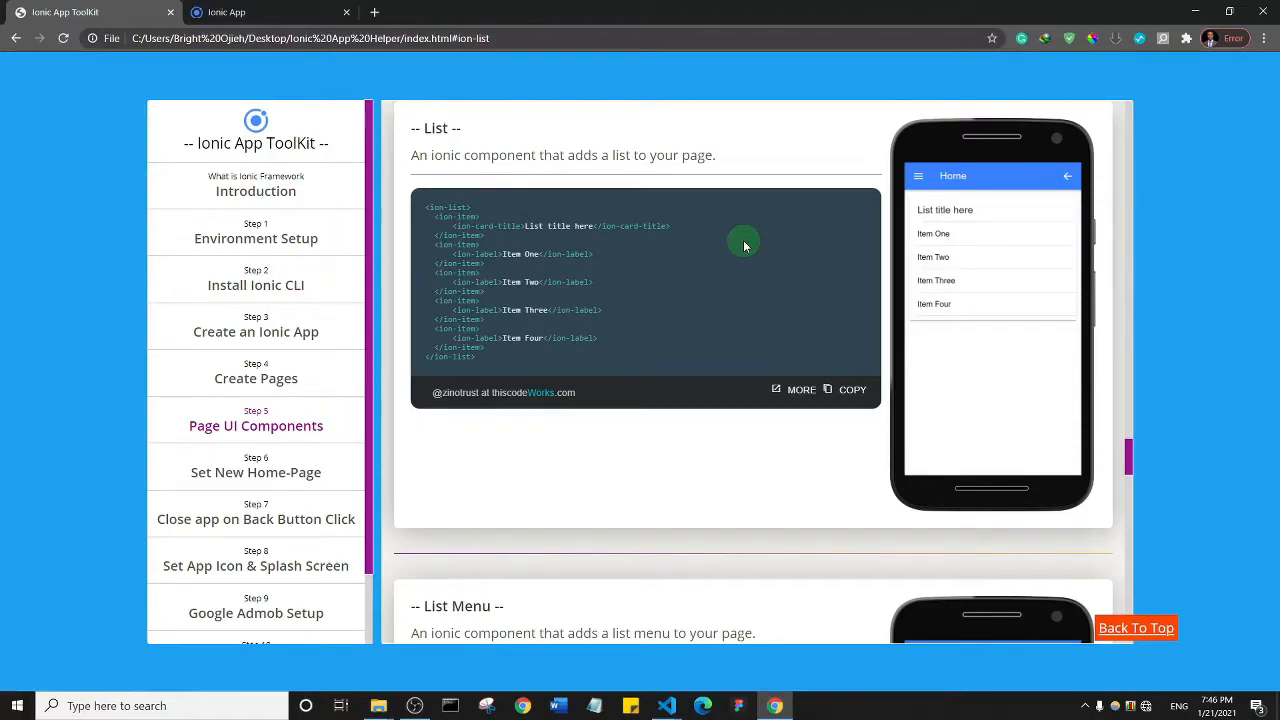
mouse_move(741, 246)
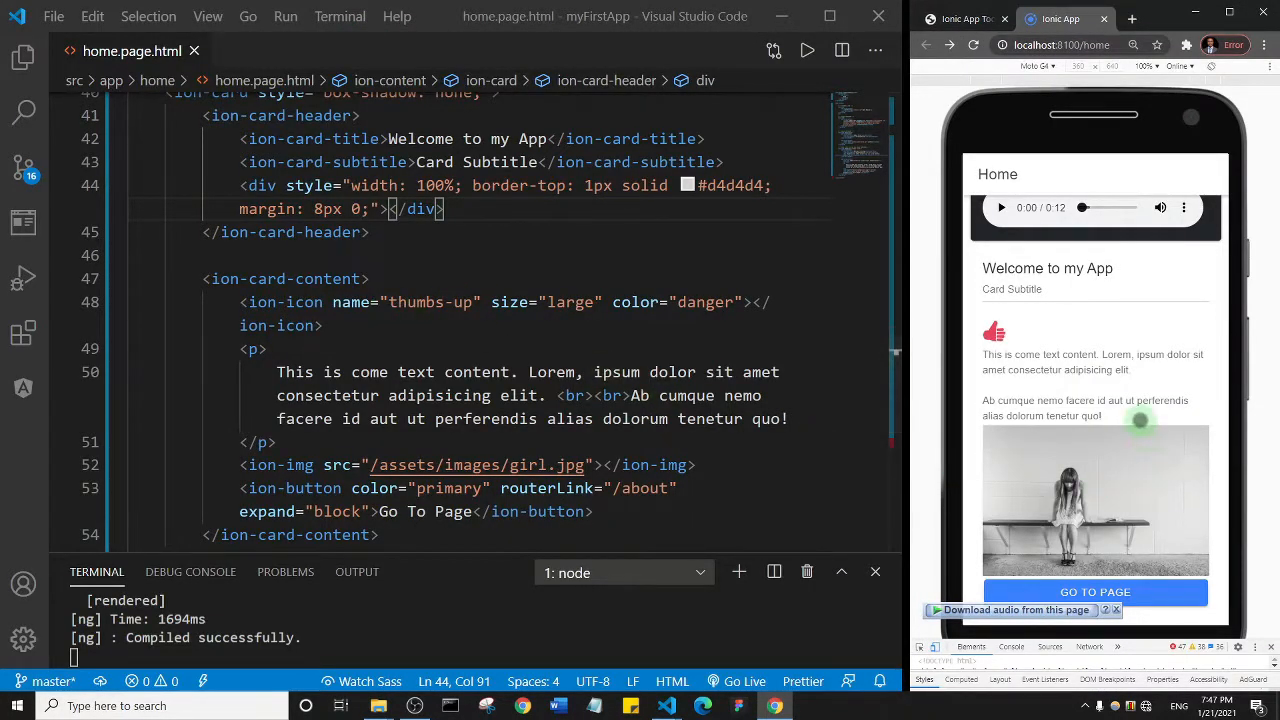
- Clear the Open Amazon link markup out of the first card in home.page.html
scroll(down, 3)
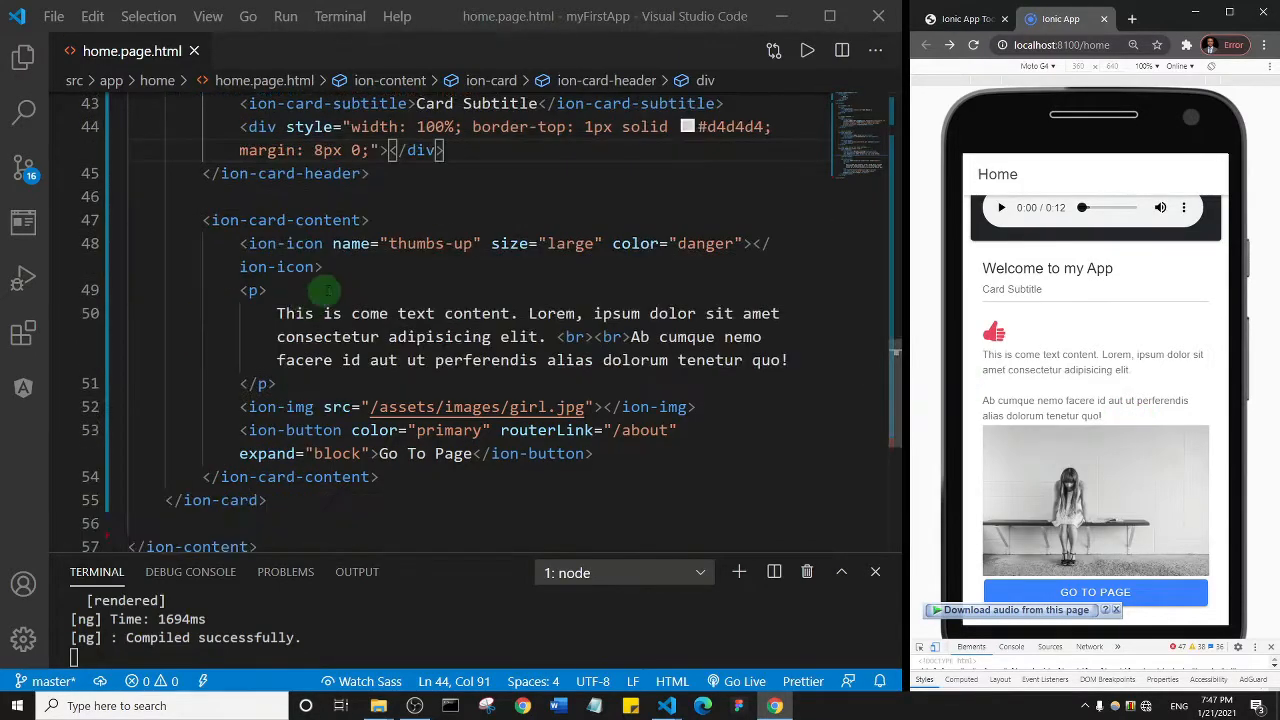
scroll(down, 3)
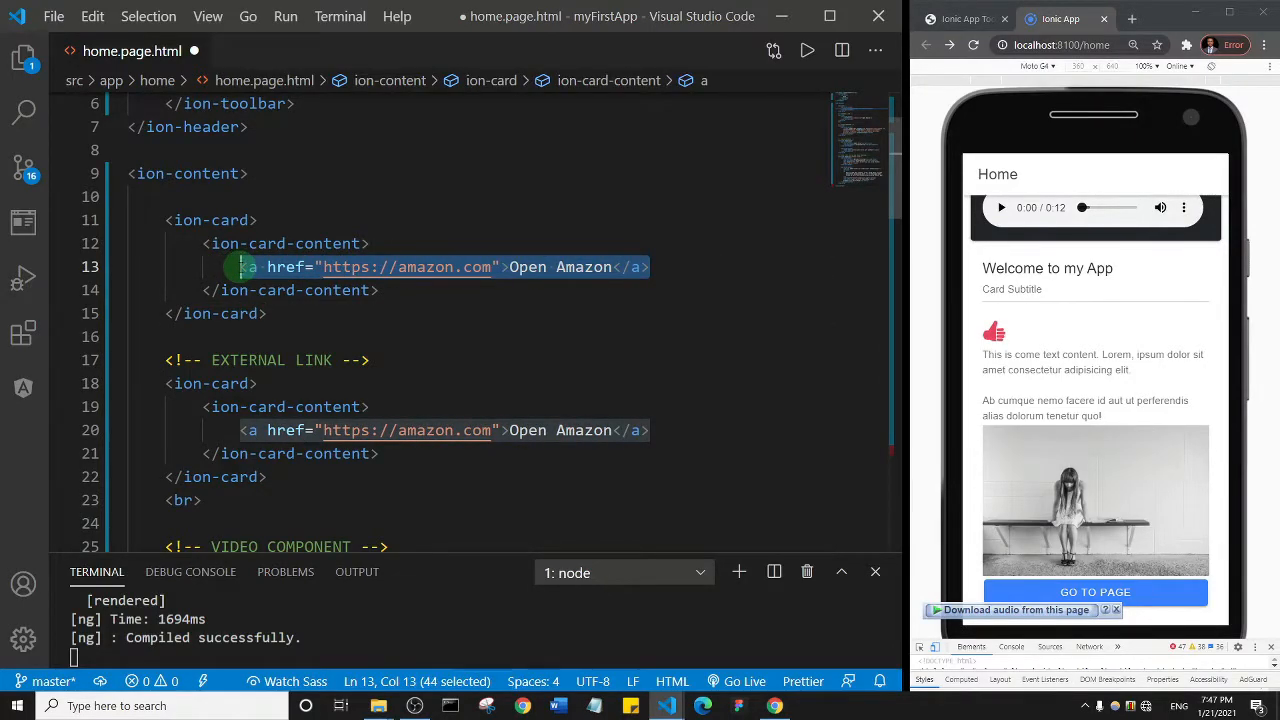
key(Delete)
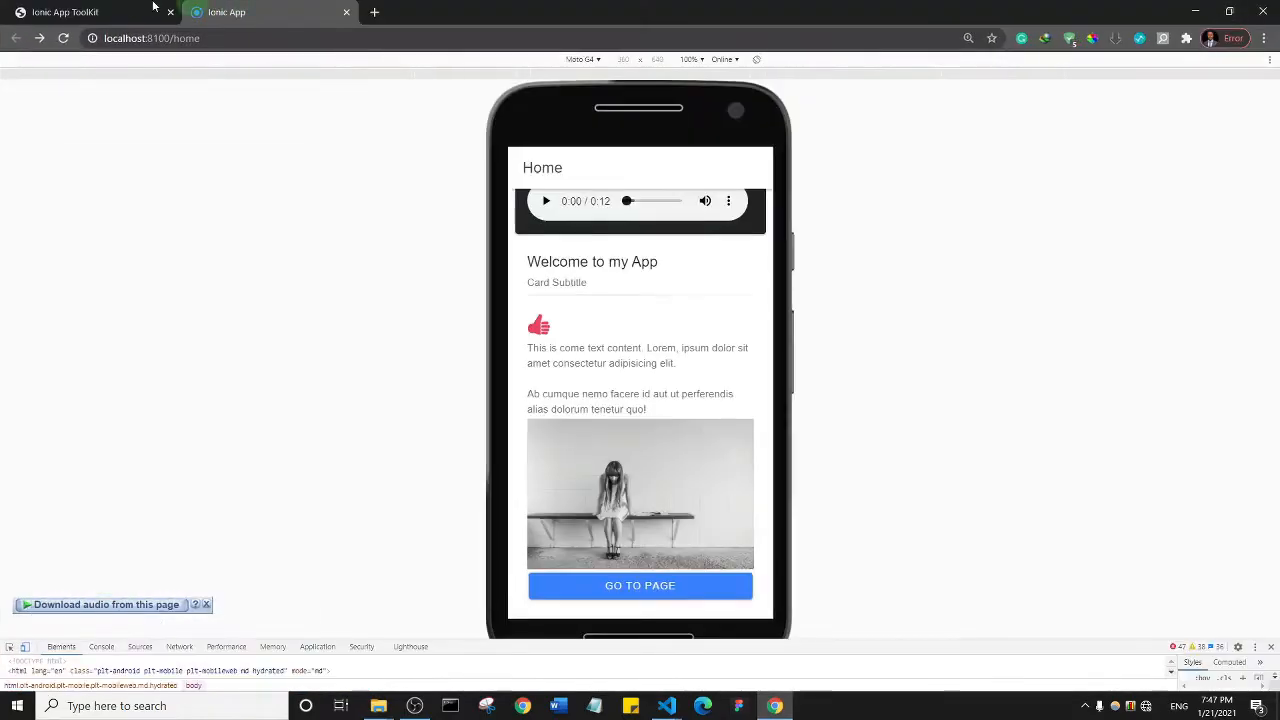
- Copy the List component's sample markup from the Ionic App ToolKit page
click(70, 13)
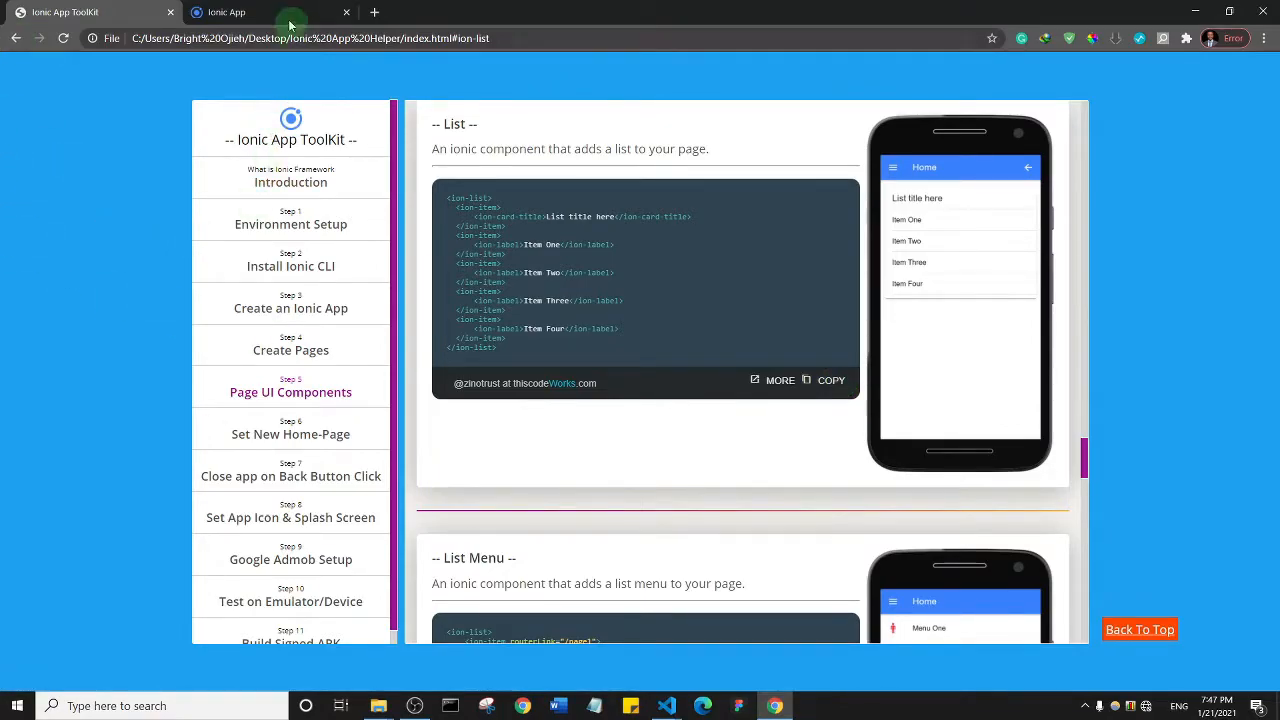
click(255, 12)
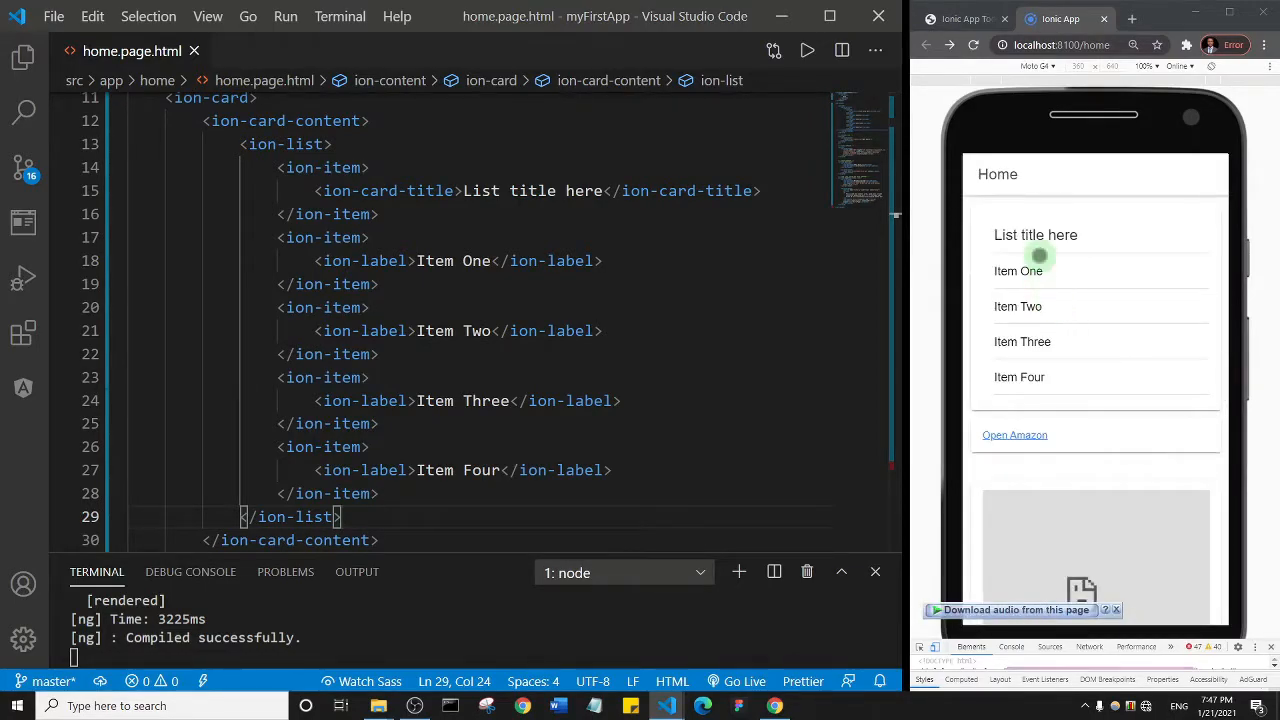
mouse_move(1045, 318)
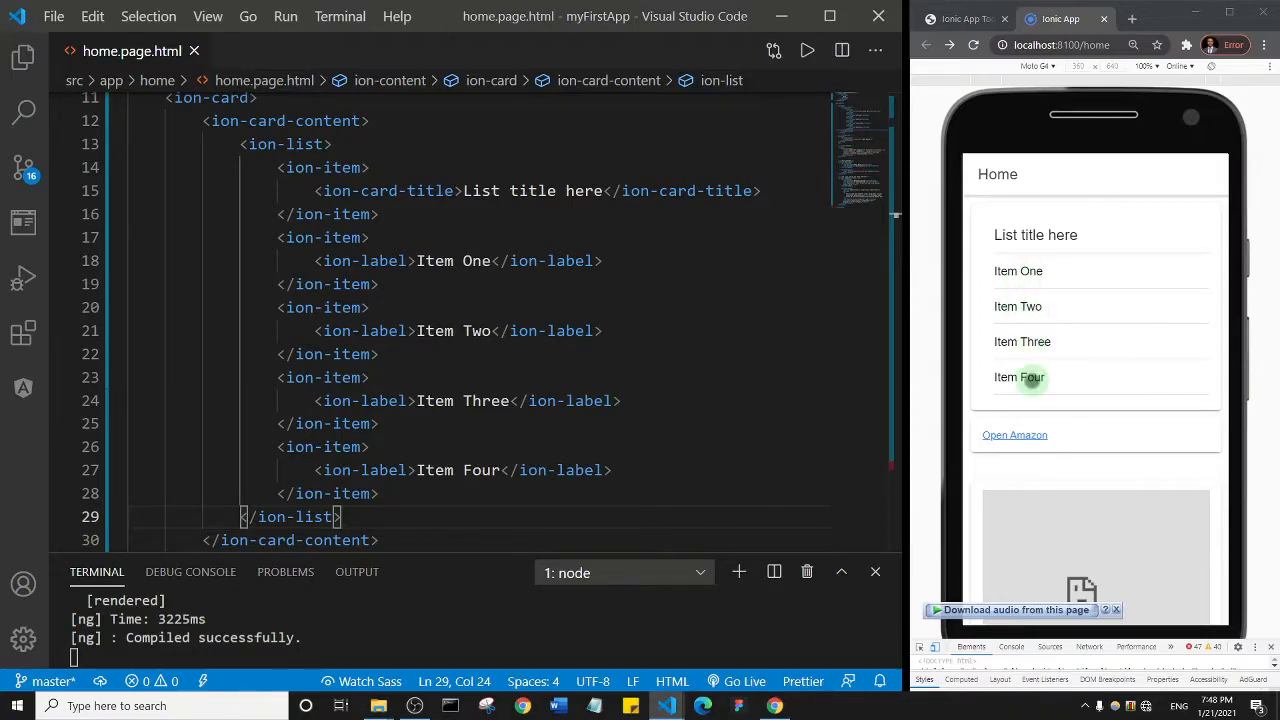
- Place the copied ion-list with its title and four items inside the first ion-card-content
scroll(down, 3)
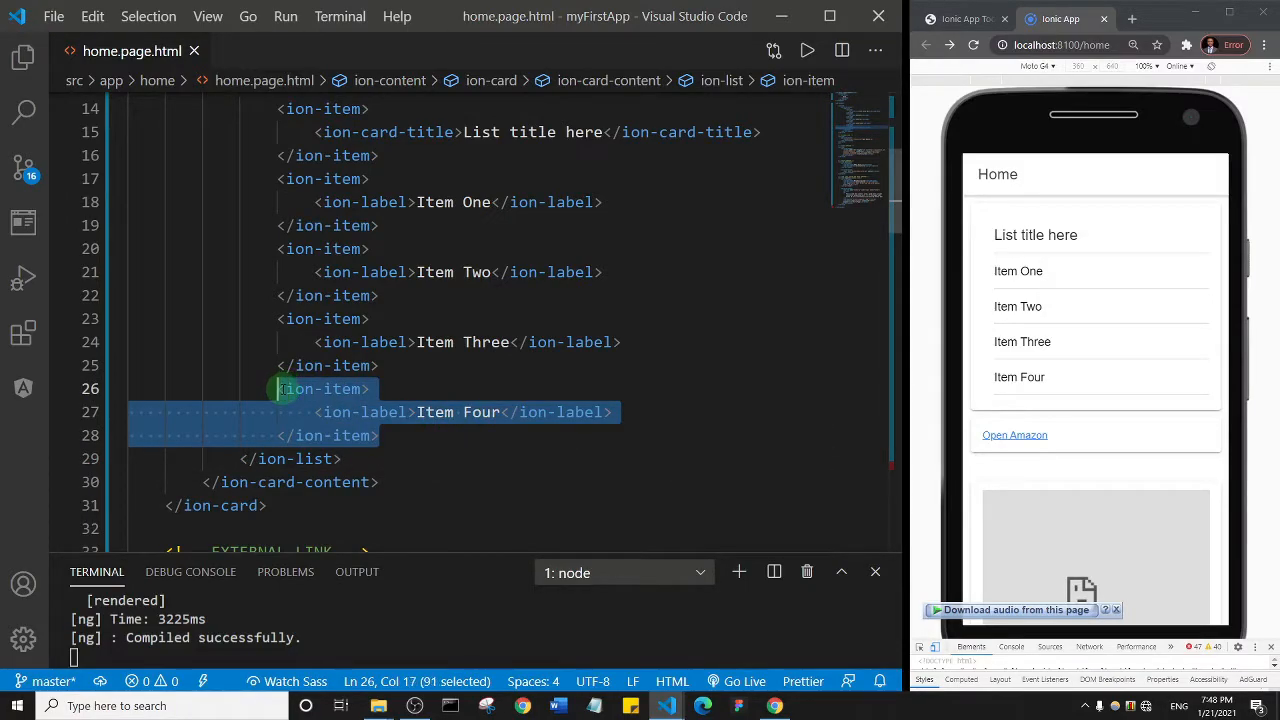
- Remove the Item Four ion-item so the list ends at Item Three
key(Delete)
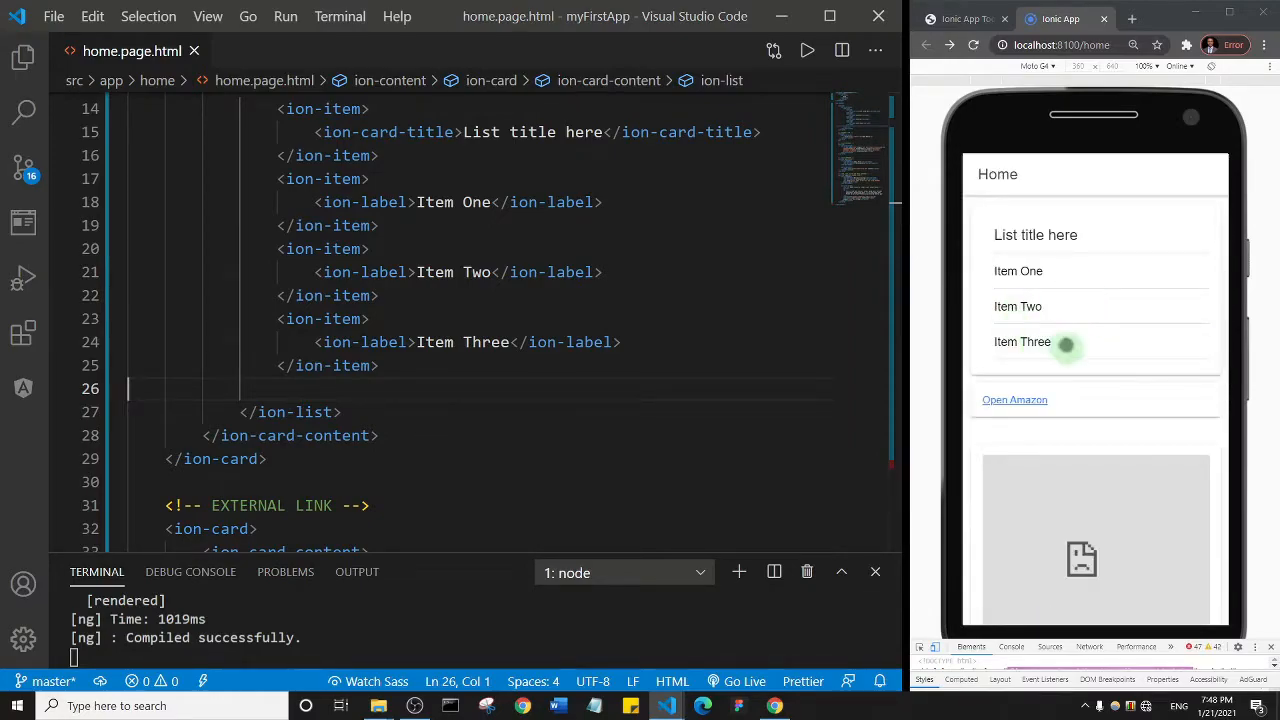
click(1030, 342)
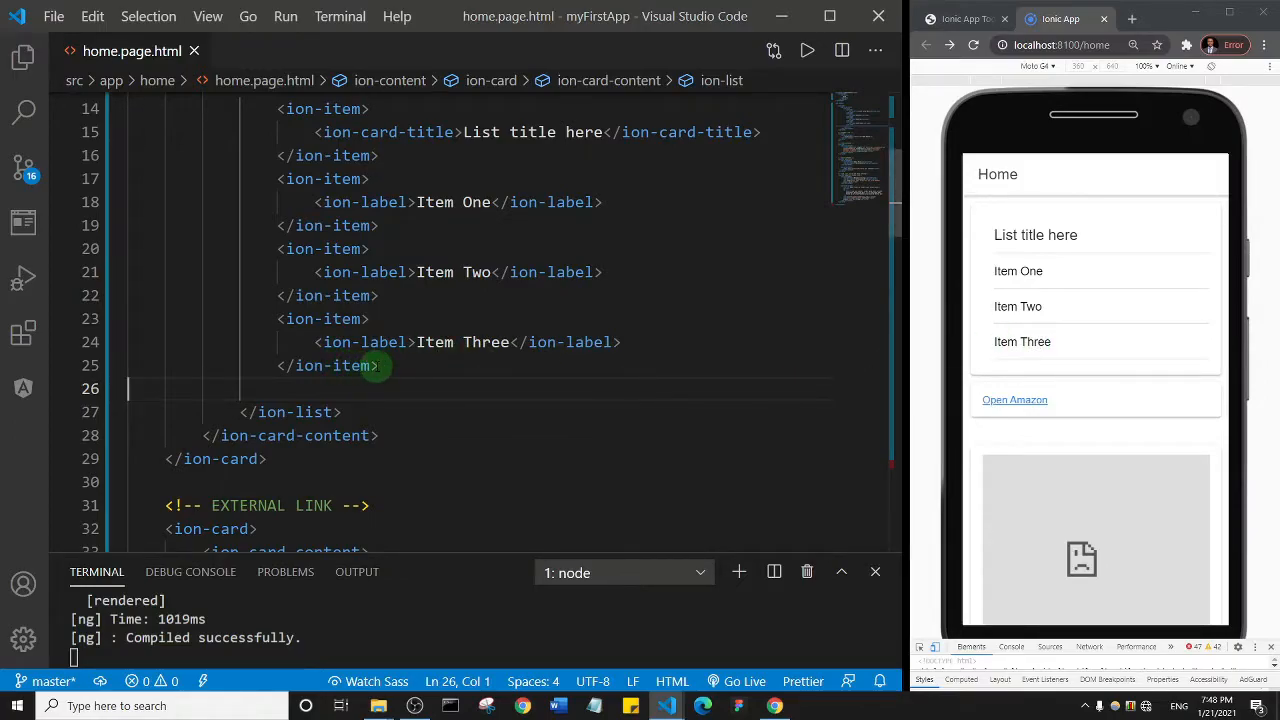
- Duplicate the Item Three entry below itself and relabel the copy as Item Four
drag(280, 318, 380, 365)
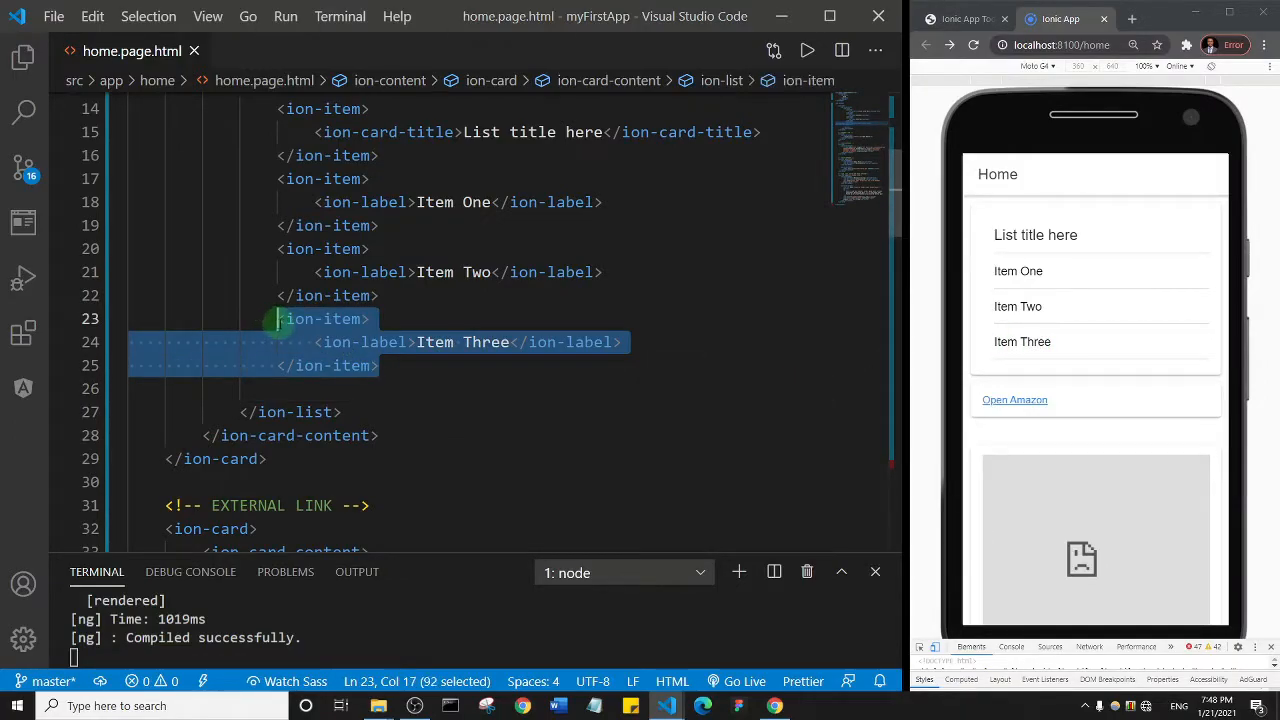
click(393, 366)
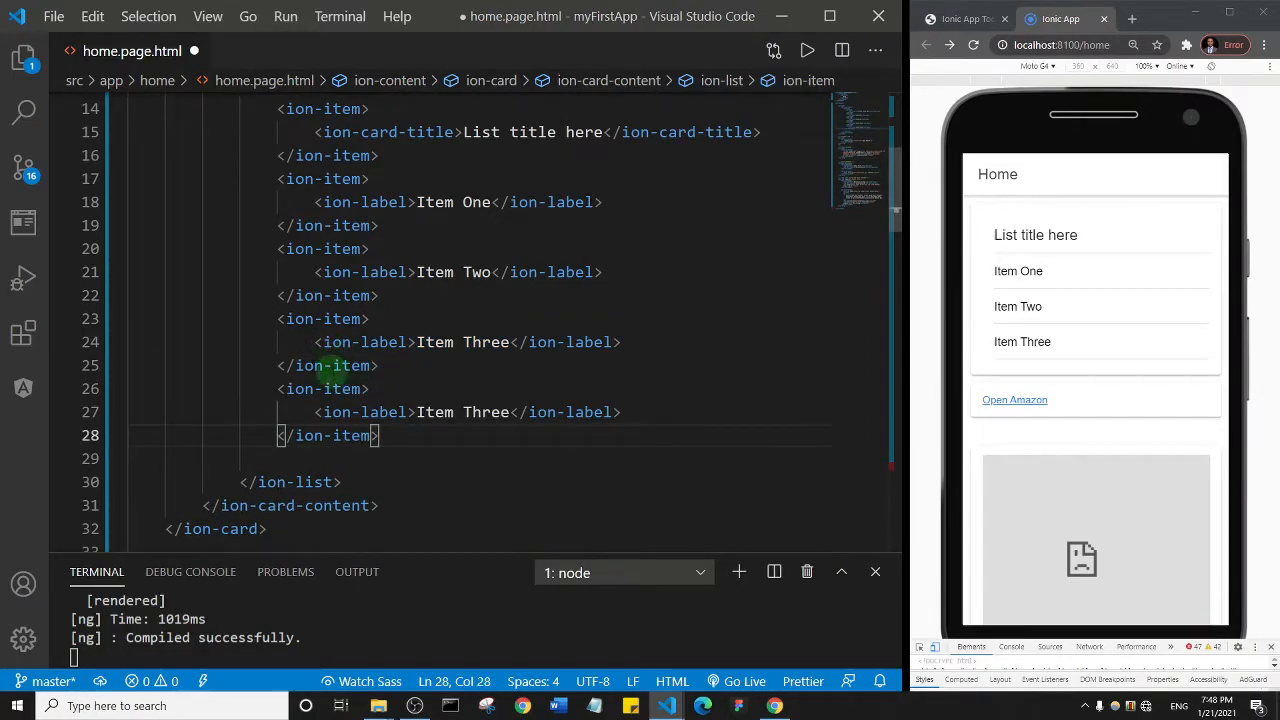
double_click(486, 412)
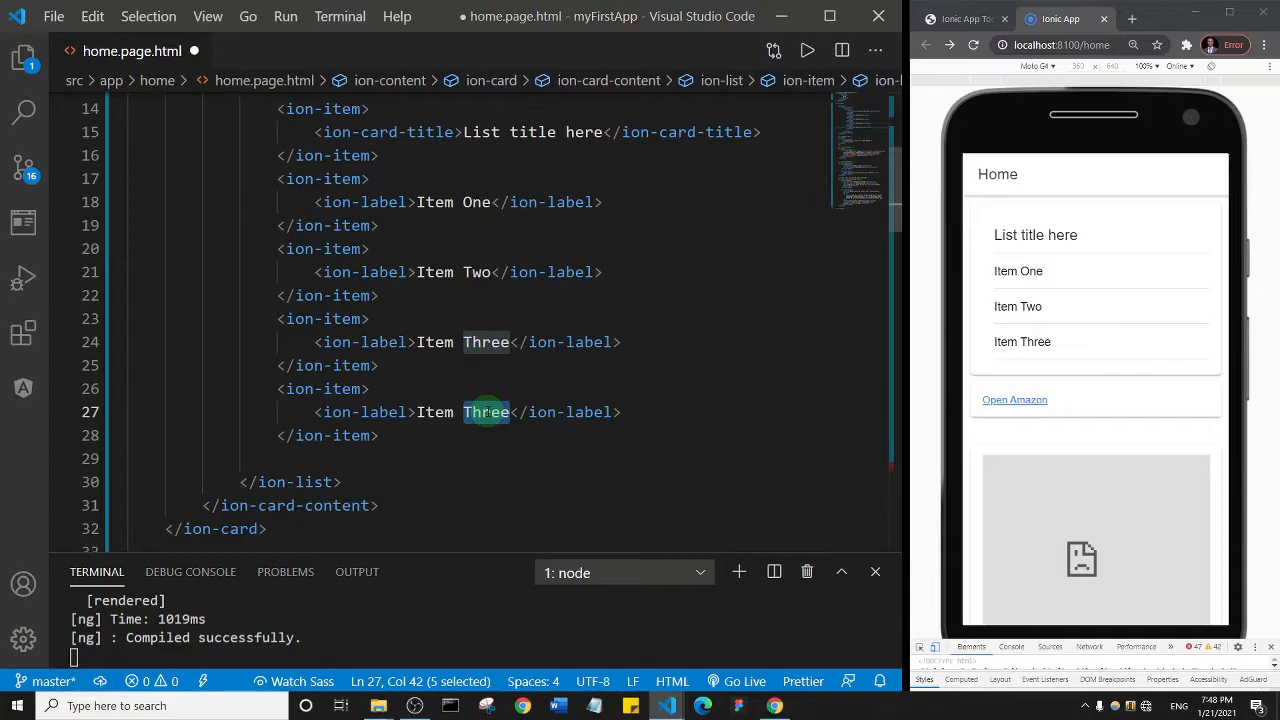
text(Four)
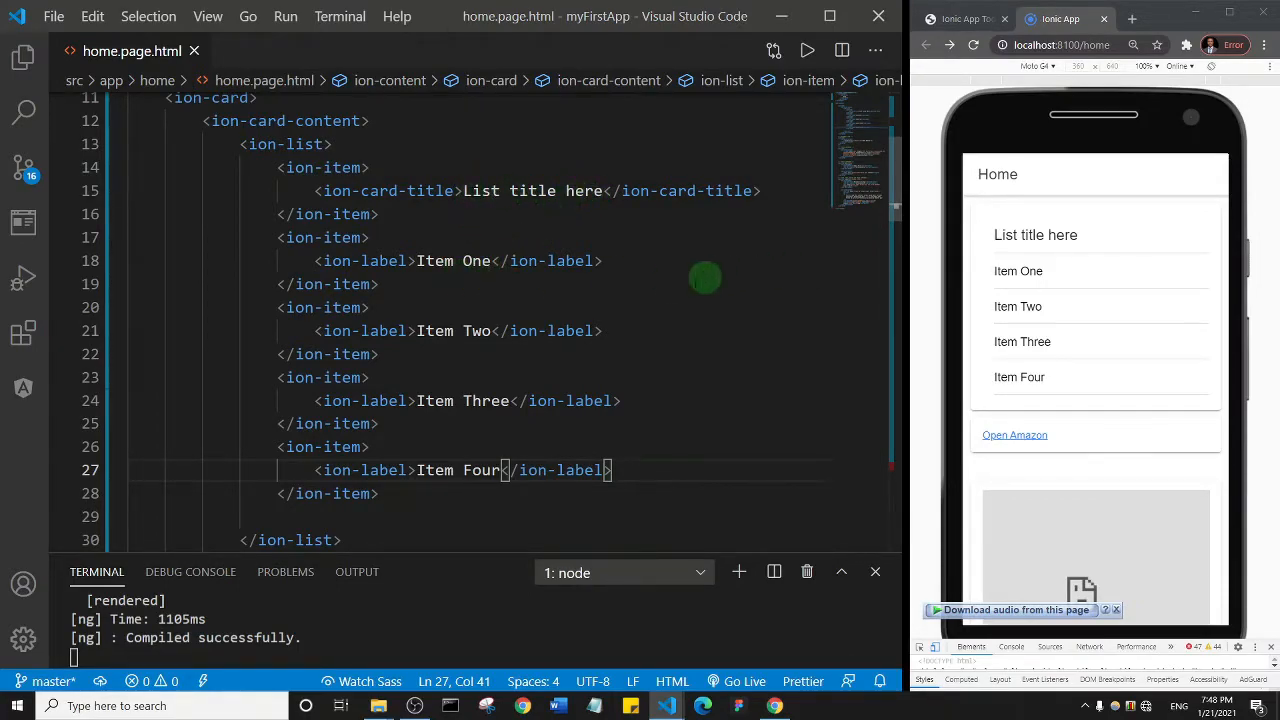
mouse_move(1035, 391)
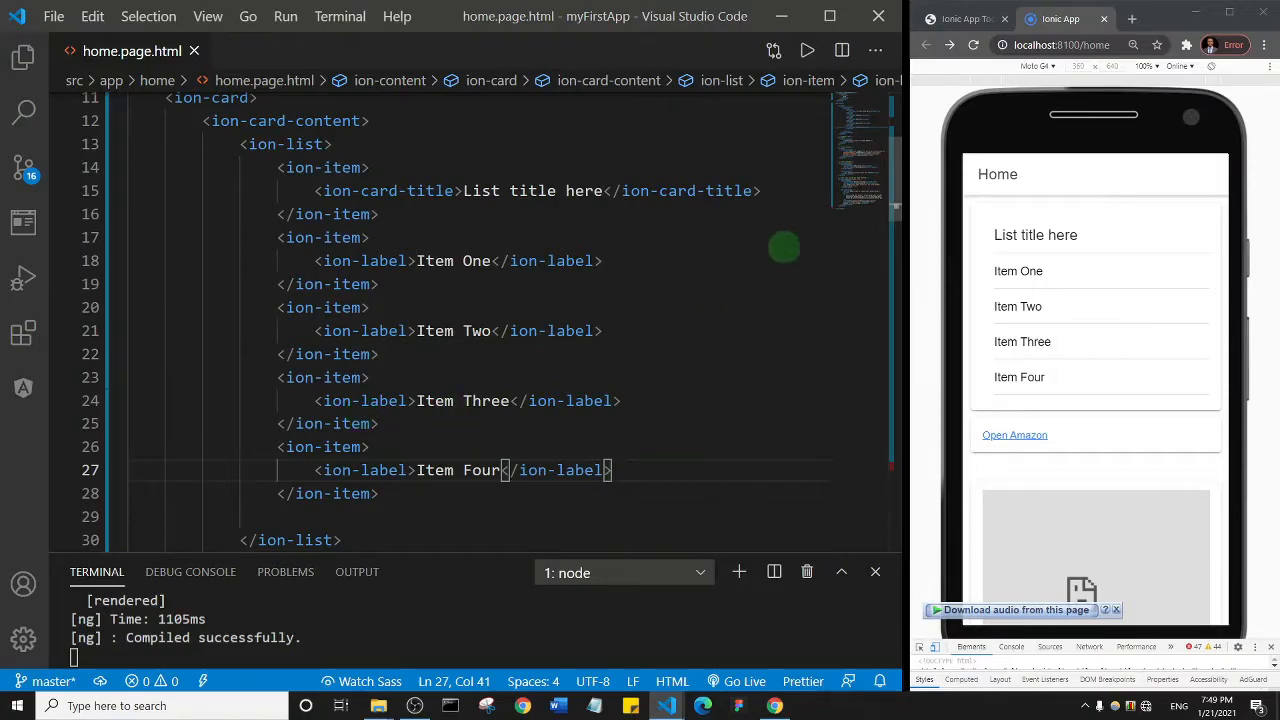
mouse_move(926, 188)
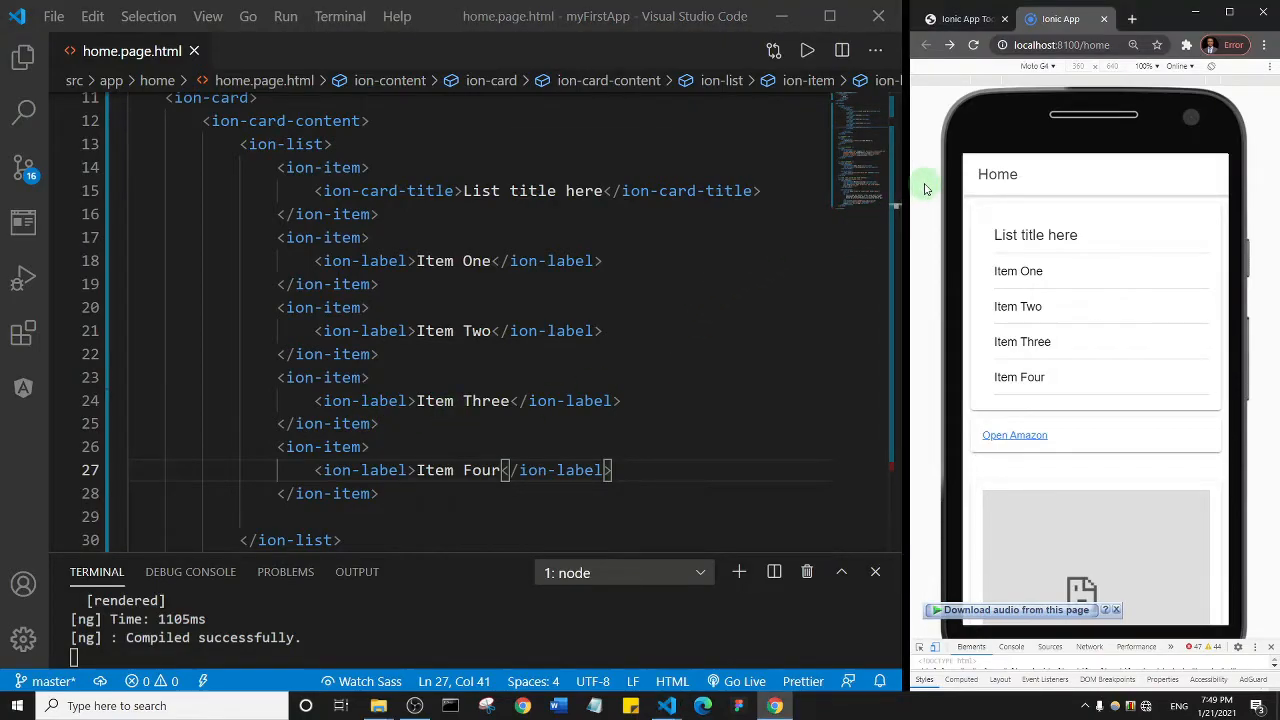